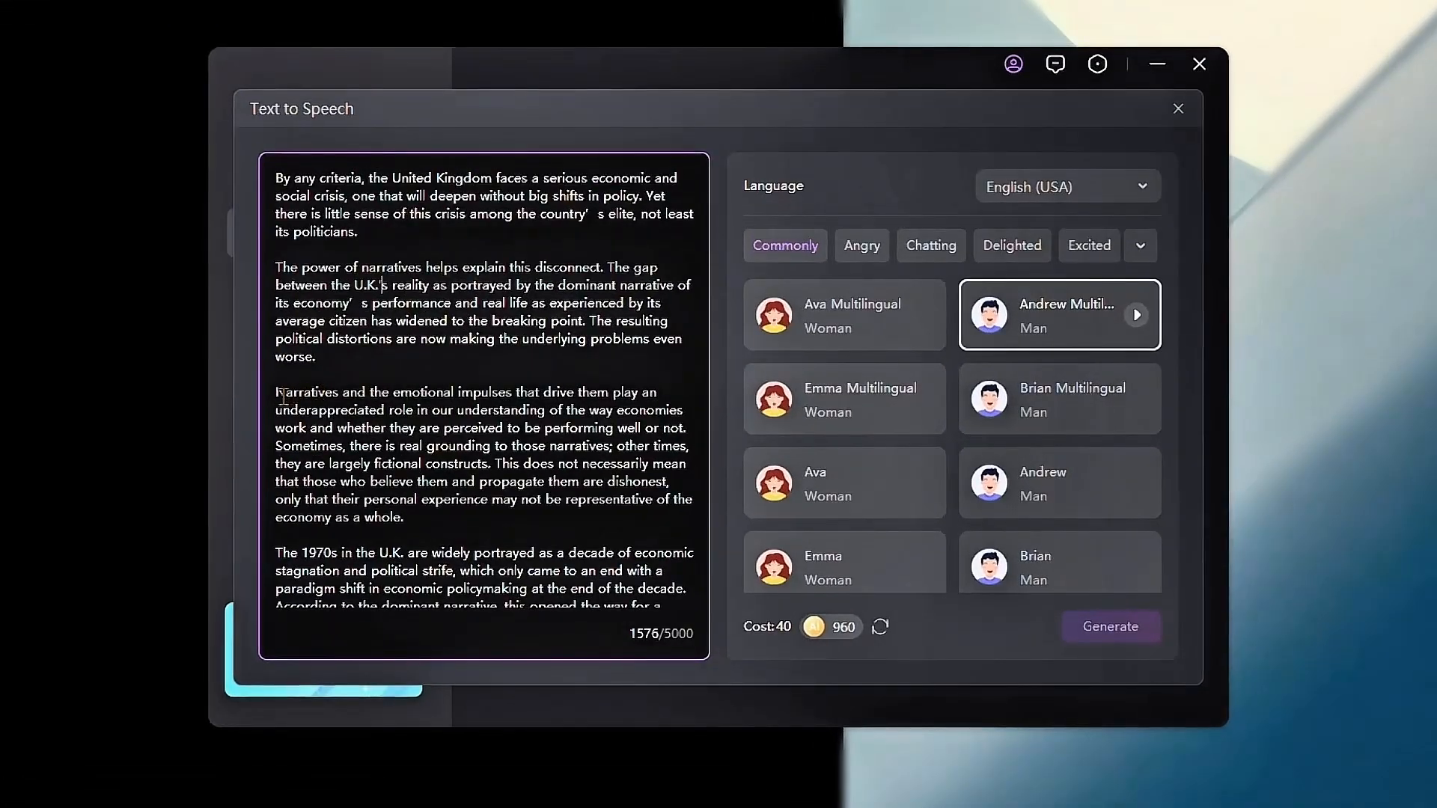
Select the pasted UK economy script text in the Text to Speech dialog.
{"action": "left_click_drag", "start_coordinate": [274, 392], "coordinate": [401, 517]}
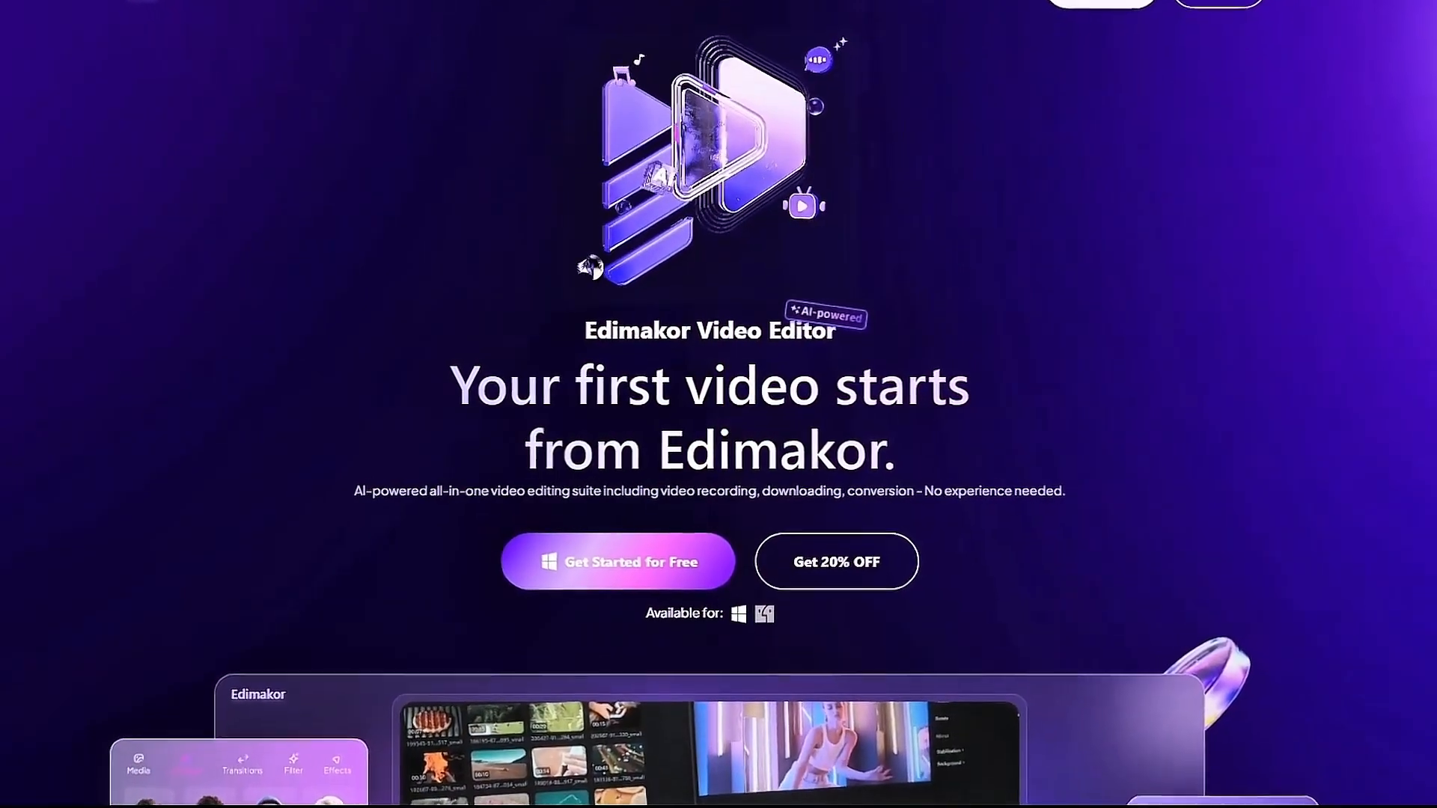
Scroll through the Edimakor Video Editor landing page hero section.
{"action": "scroll", "scroll_direction": "down", "scroll_amount": 3}
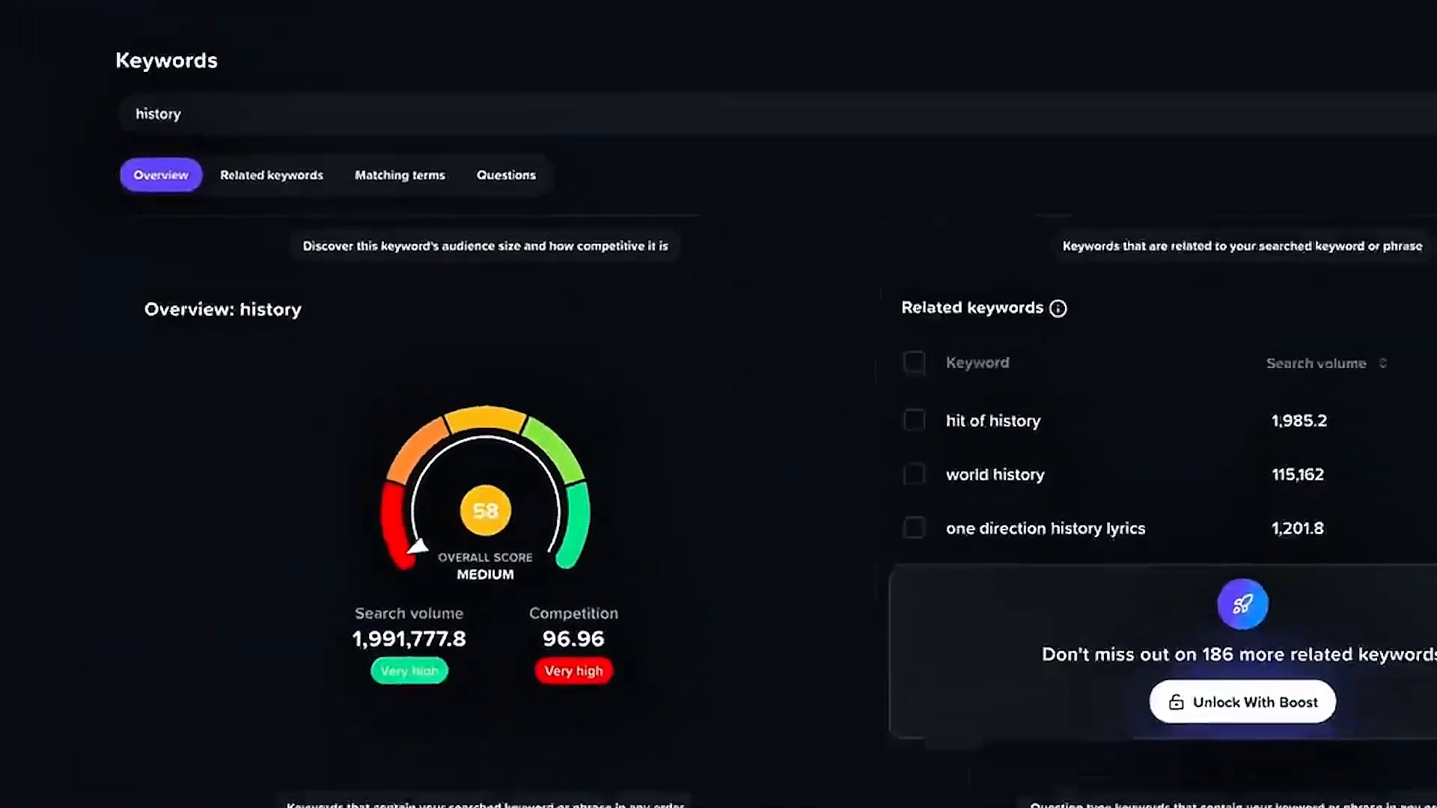
Scroll the Overview for keyword 'history' showing score 58 and related keywords.
{"action": "scroll", "scroll_direction": "down", "scroll_amount": 3}
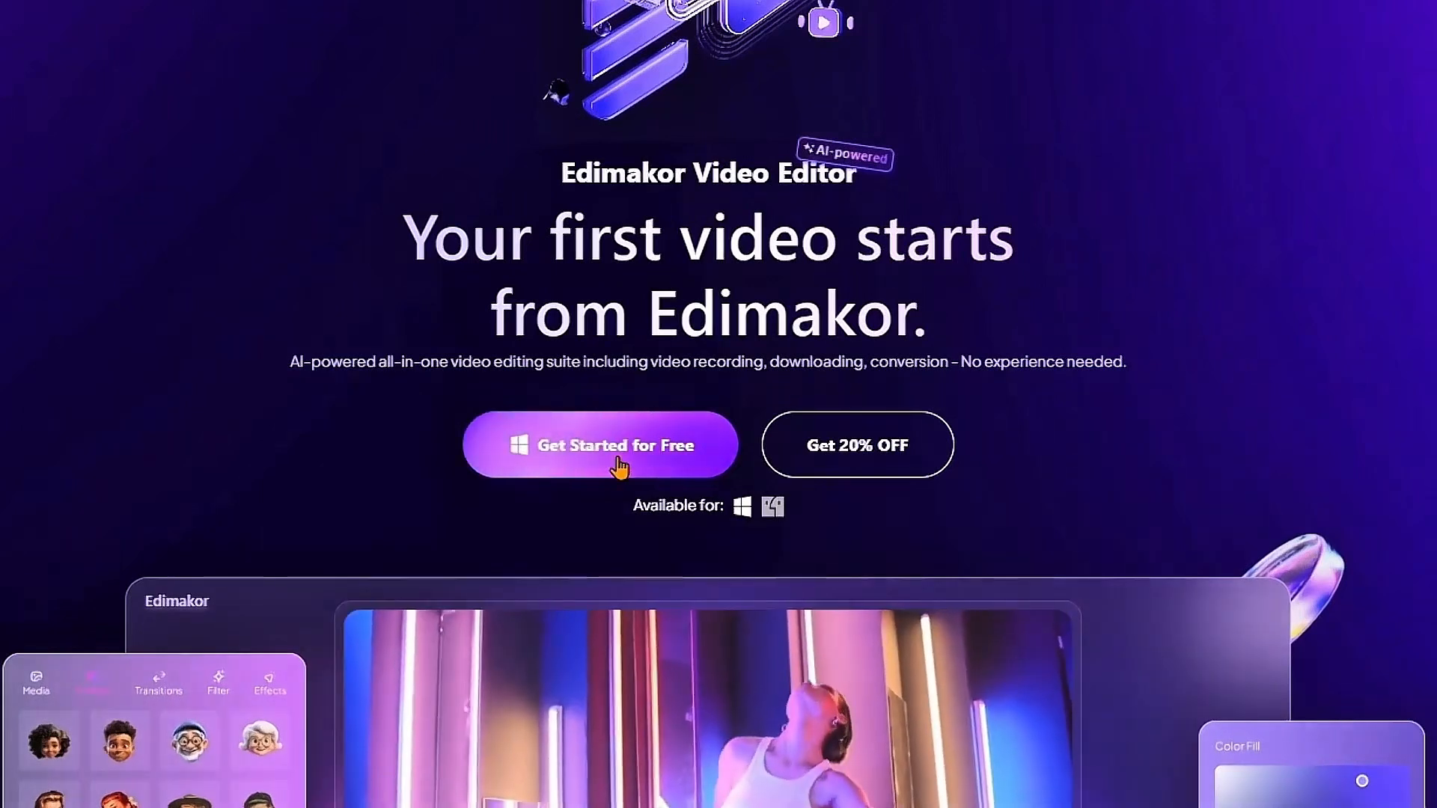
Download the free Edimakor installer via 'Get Started for Free' and confirm it in Downloads.
{"action": "left_click", "coordinate": [615, 445]}
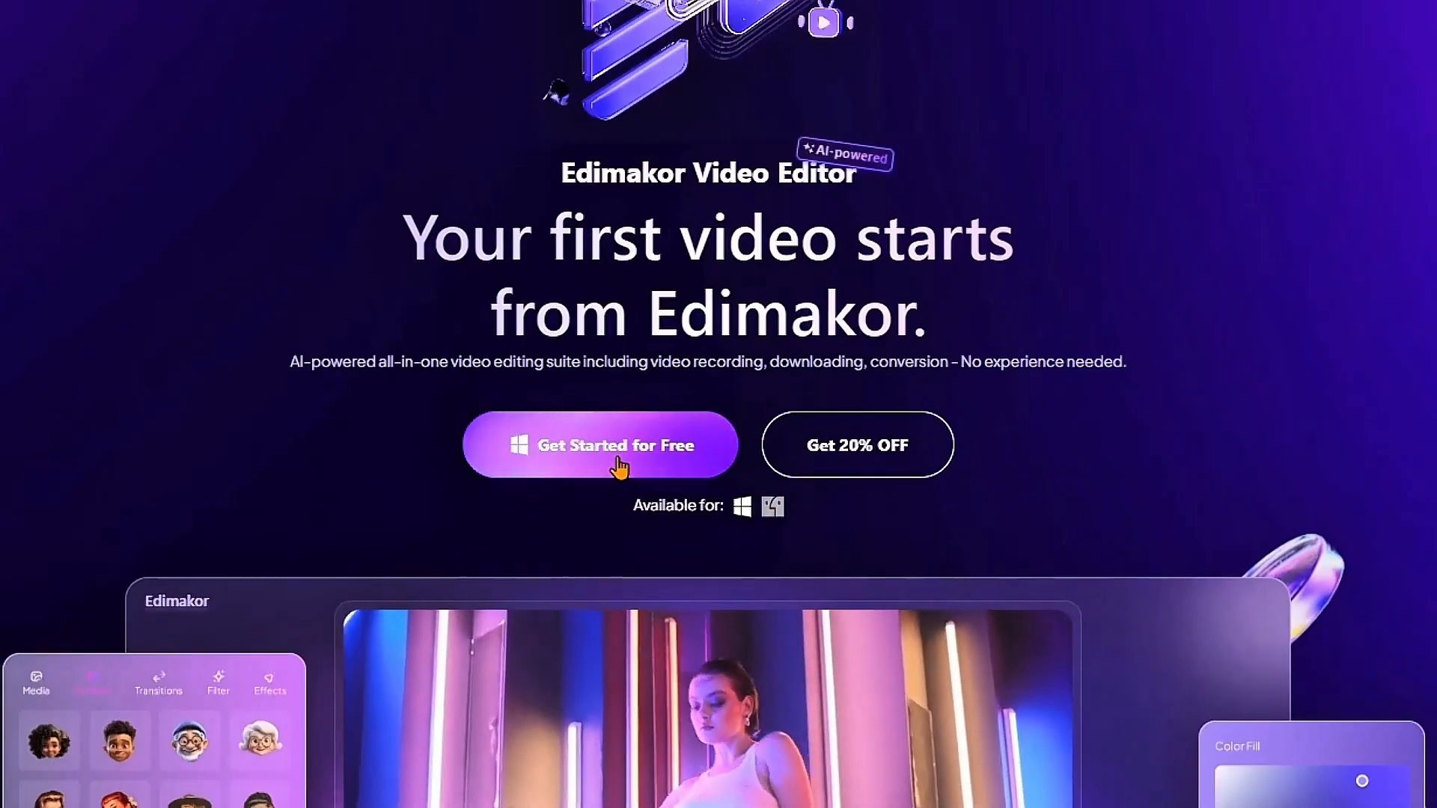
{"action": "left_click", "coordinate": [600, 445]}
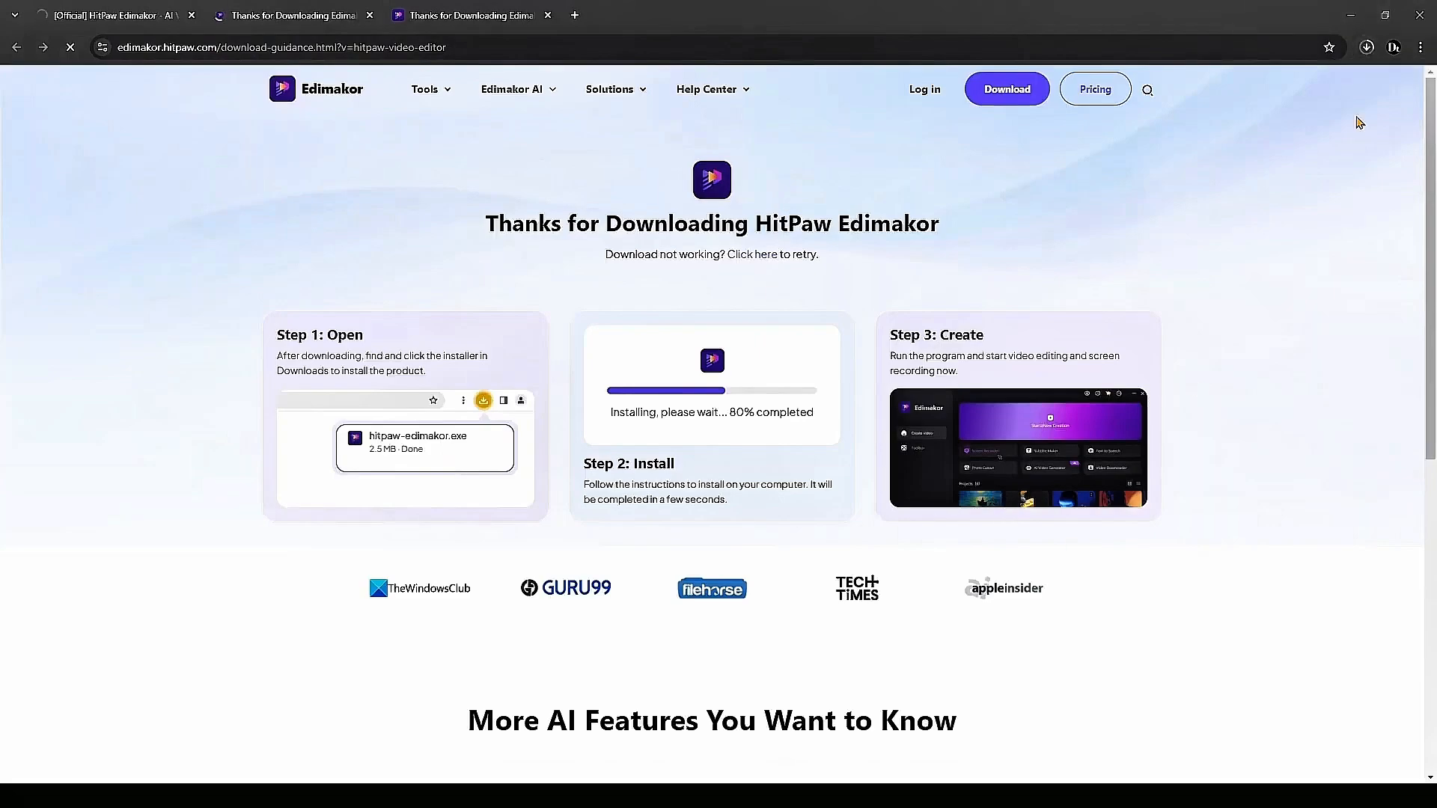
{"action": "left_click", "coordinate": [1368, 46]}
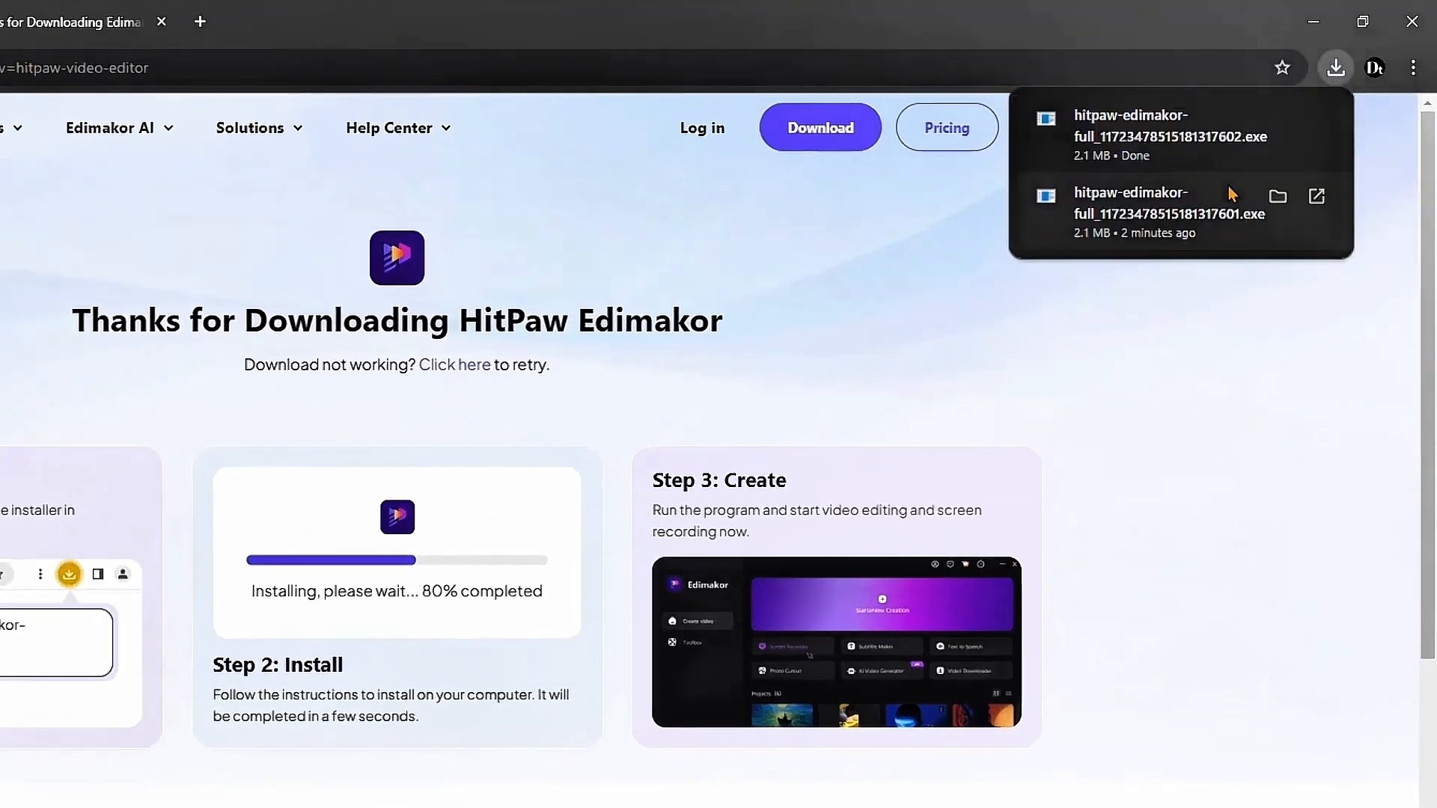